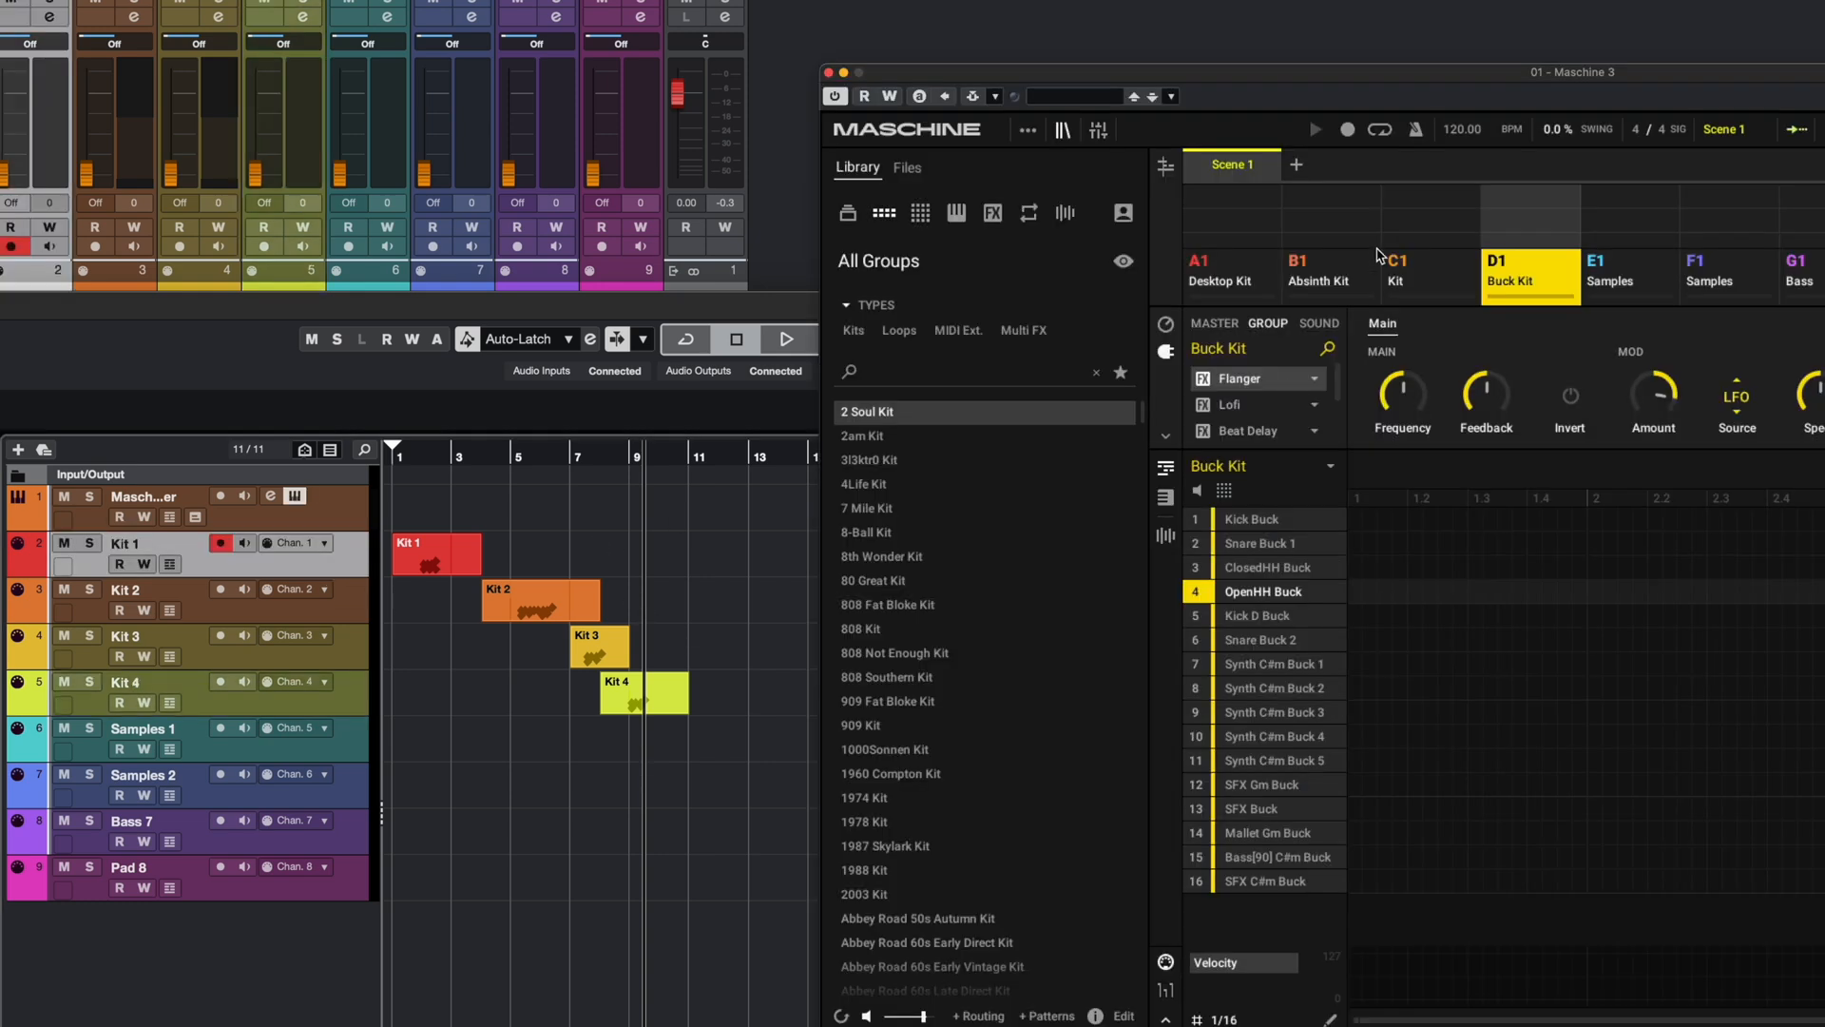
Select group A1 and load the Hazy Days Close Ballad Kit over Desktop Kit.
click(1230, 276)
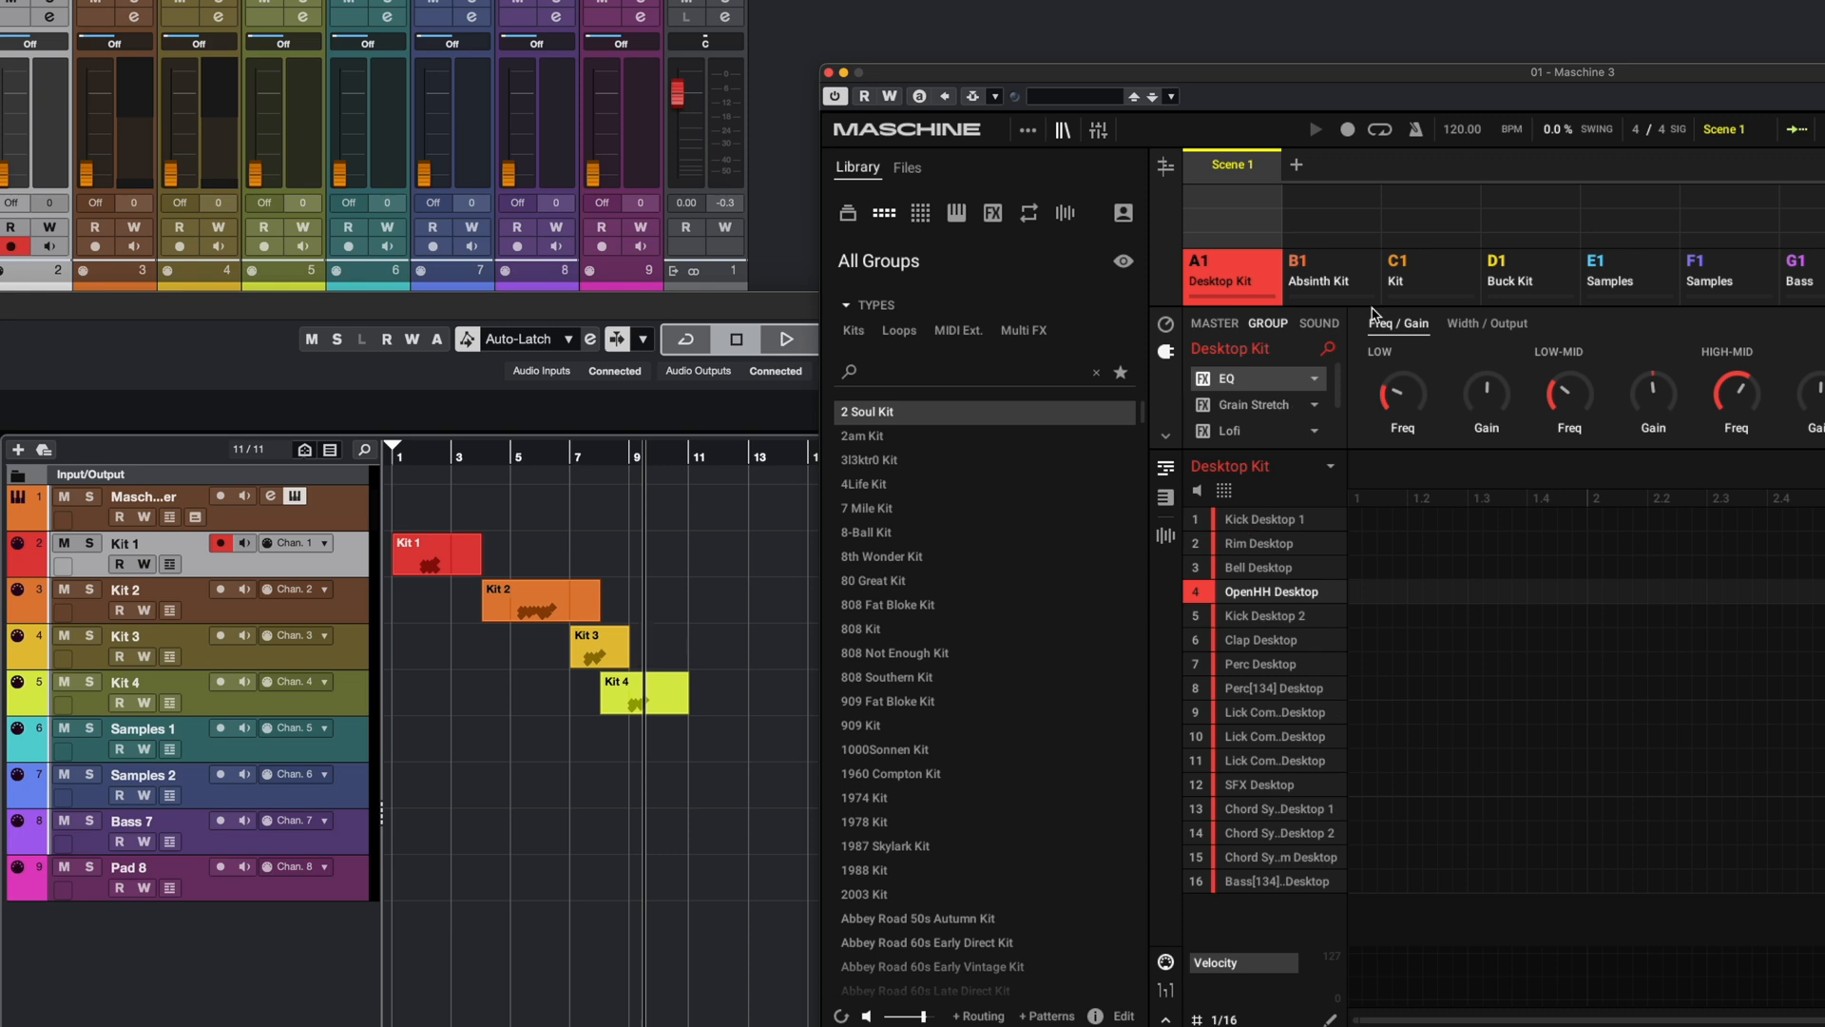
mouse_move(1085, 461)
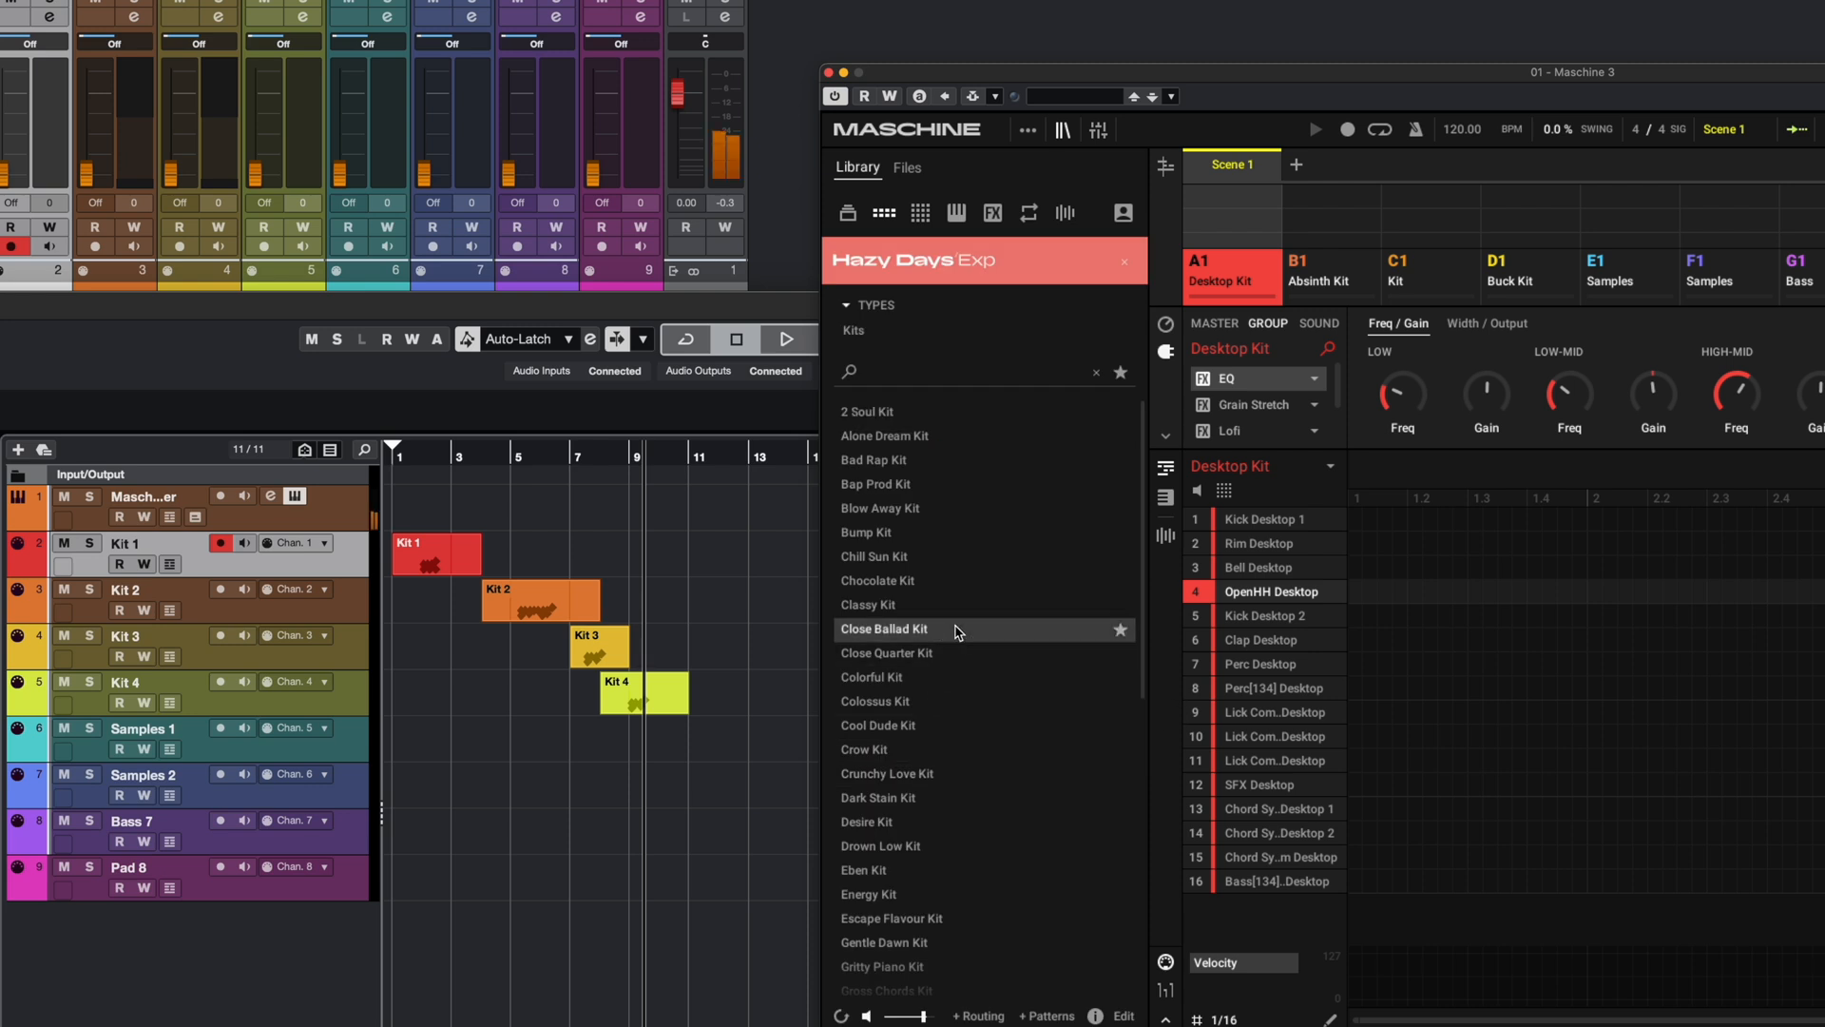
double_click(884, 628)
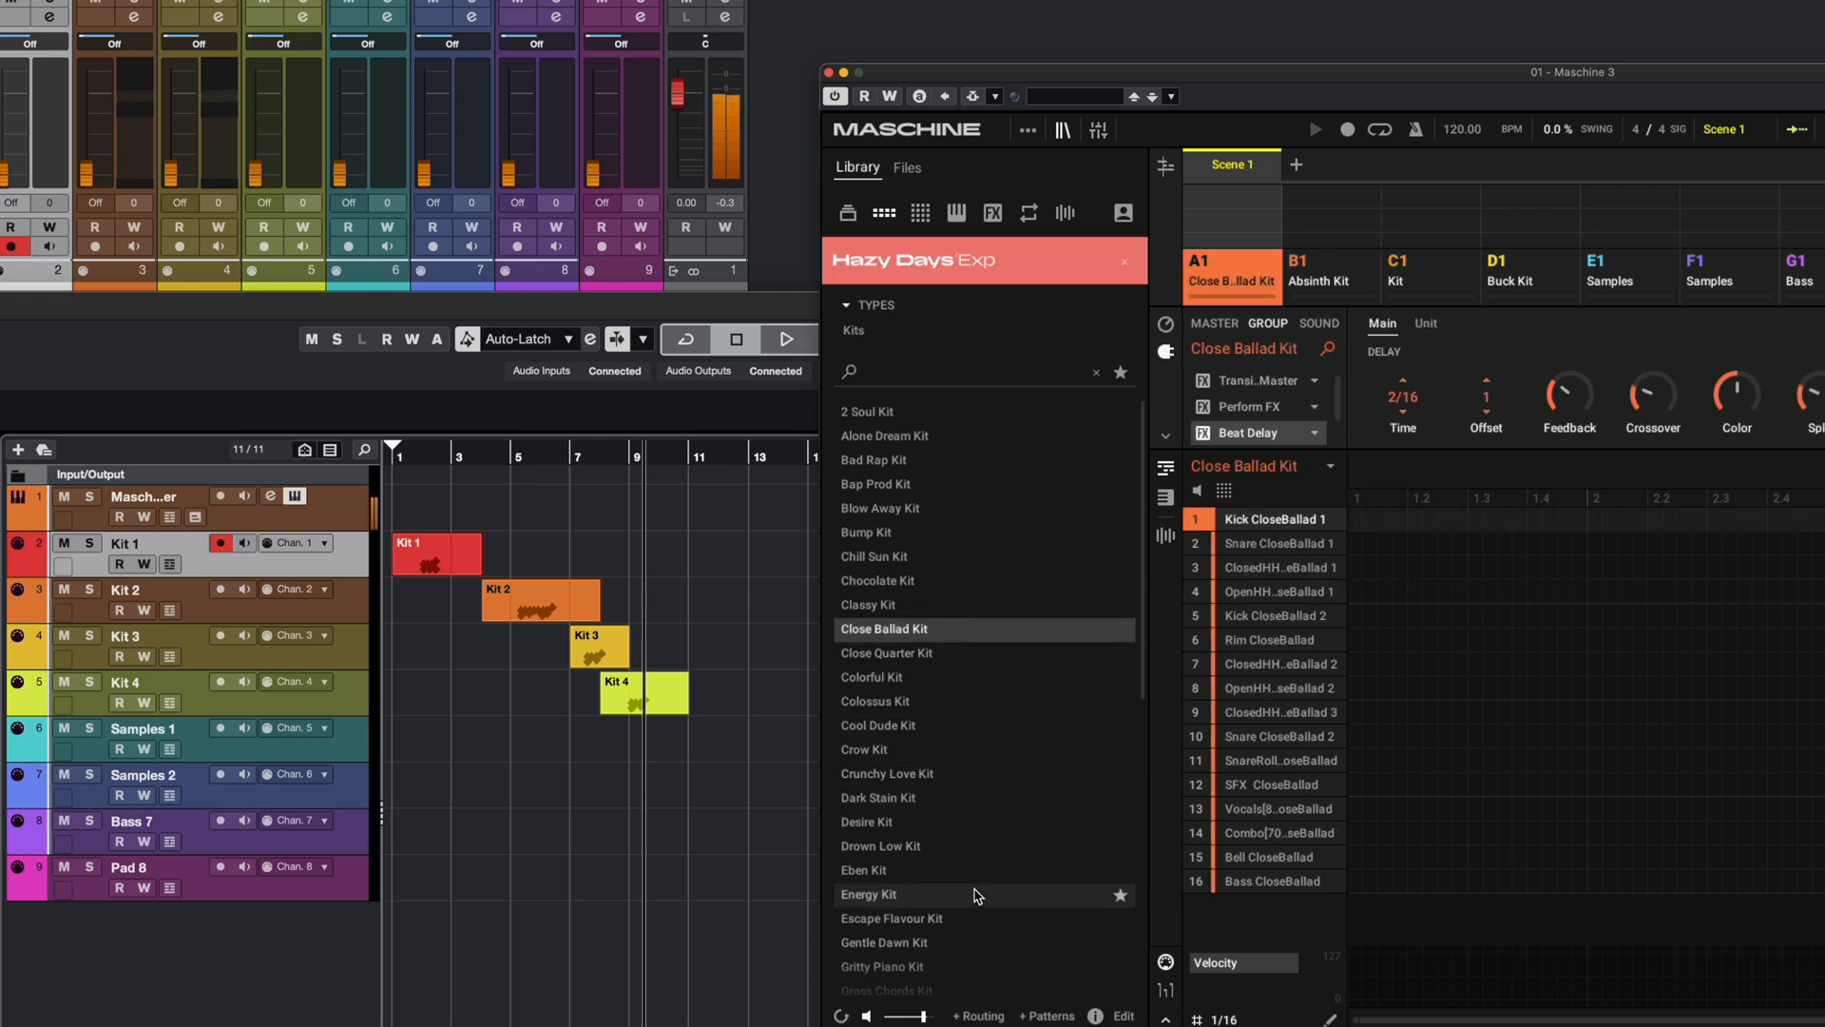